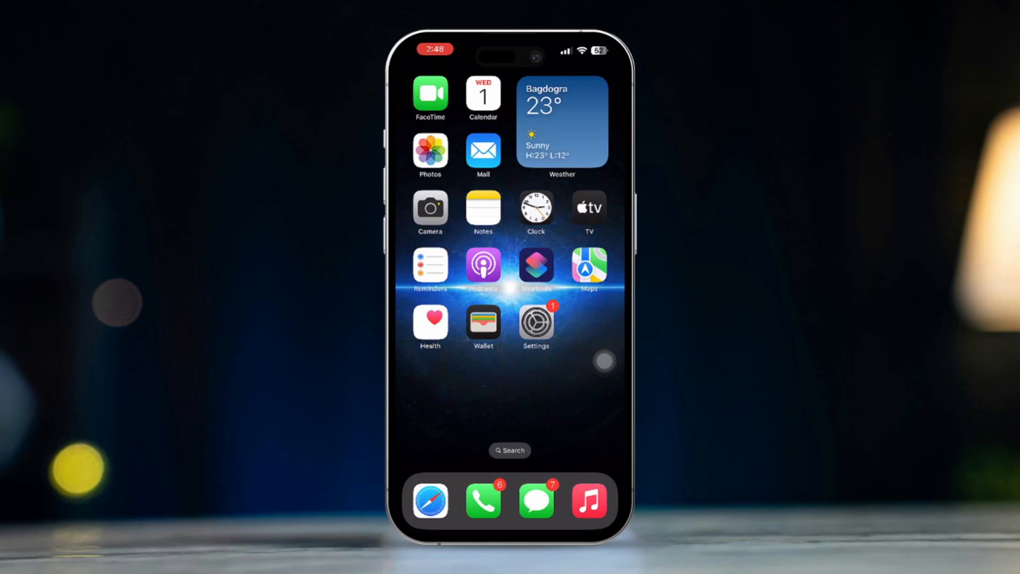
Turn on Location Services under Privacy & Security.
click(536, 324)
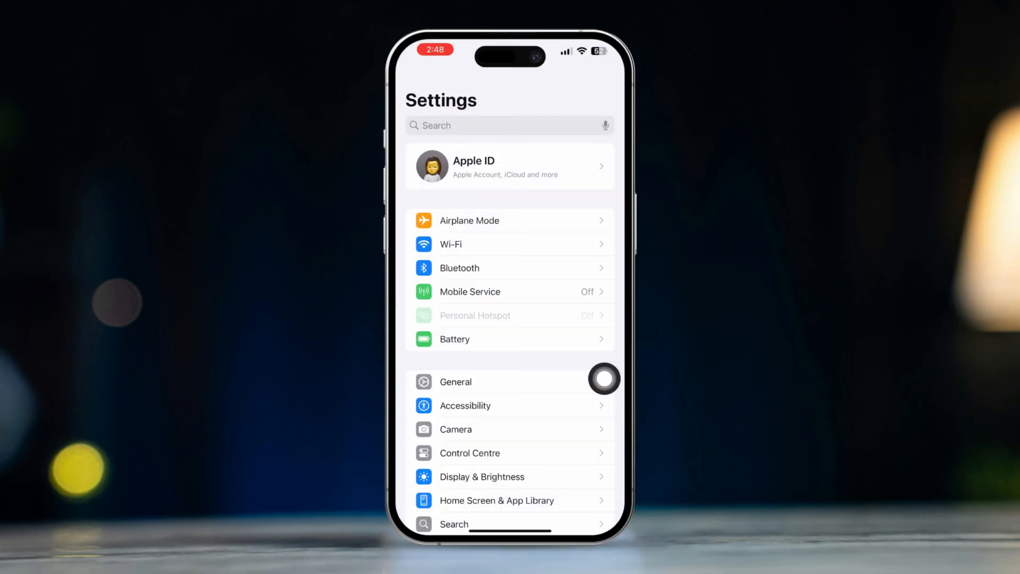
scroll(down, 3)
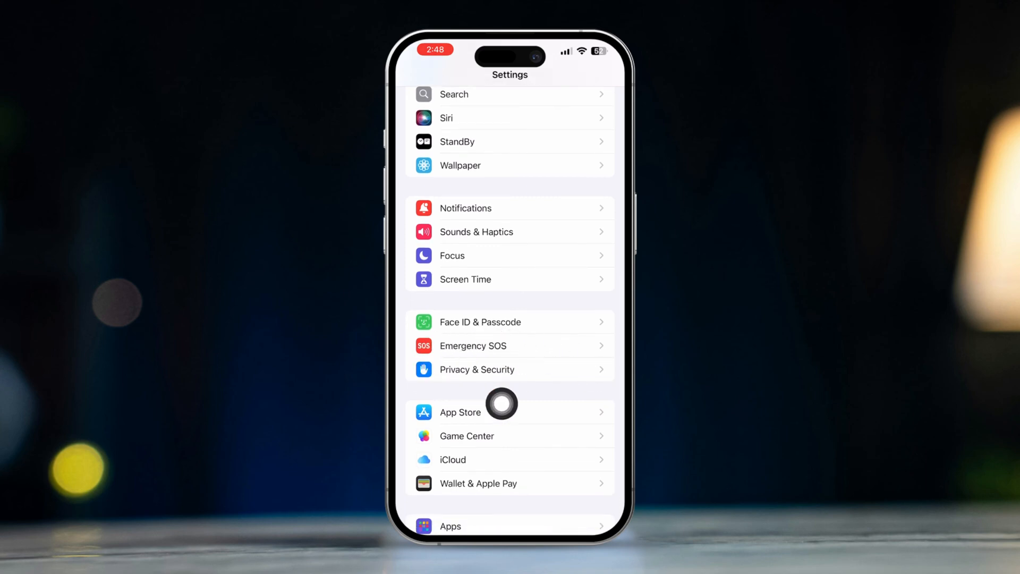
click(477, 370)
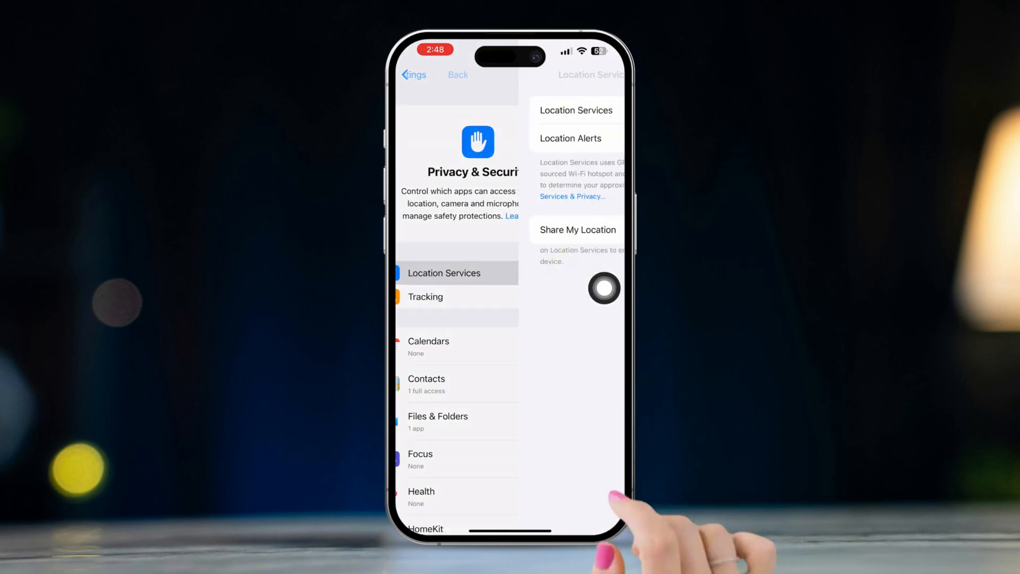
click(444, 273)
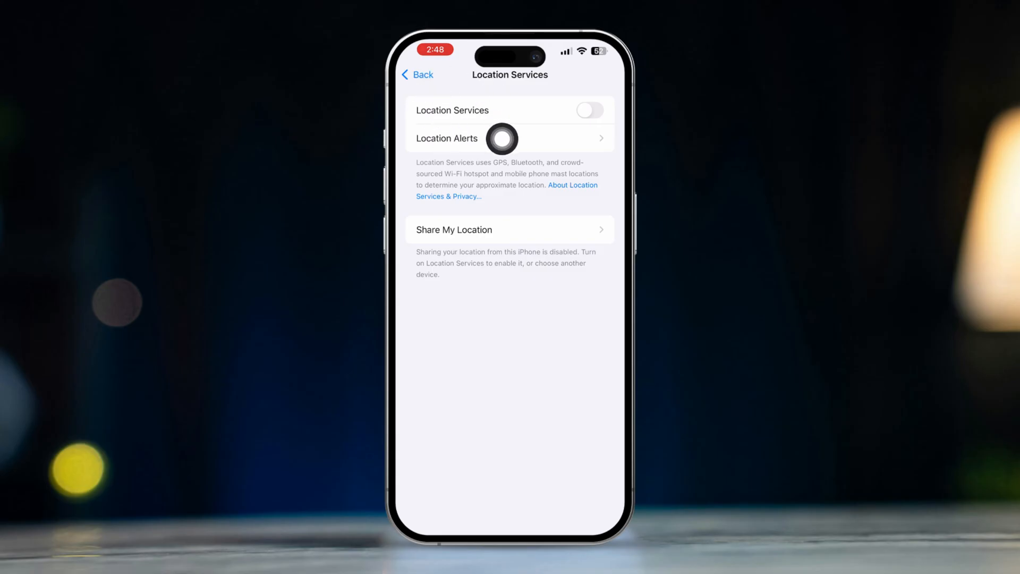
click(590, 110)
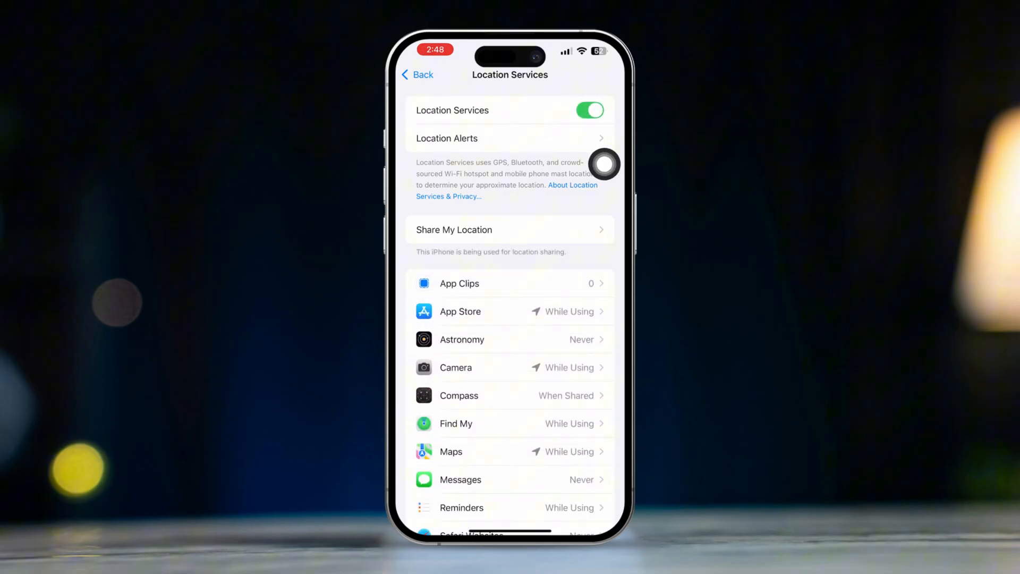
Set Maps' location access to While Using the App.
click(451, 452)
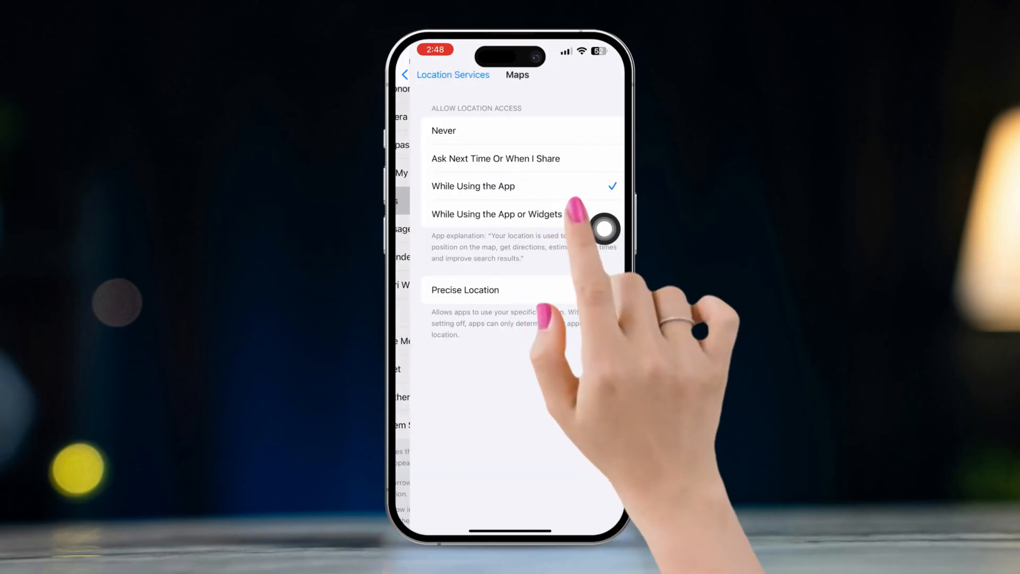
click(589, 289)
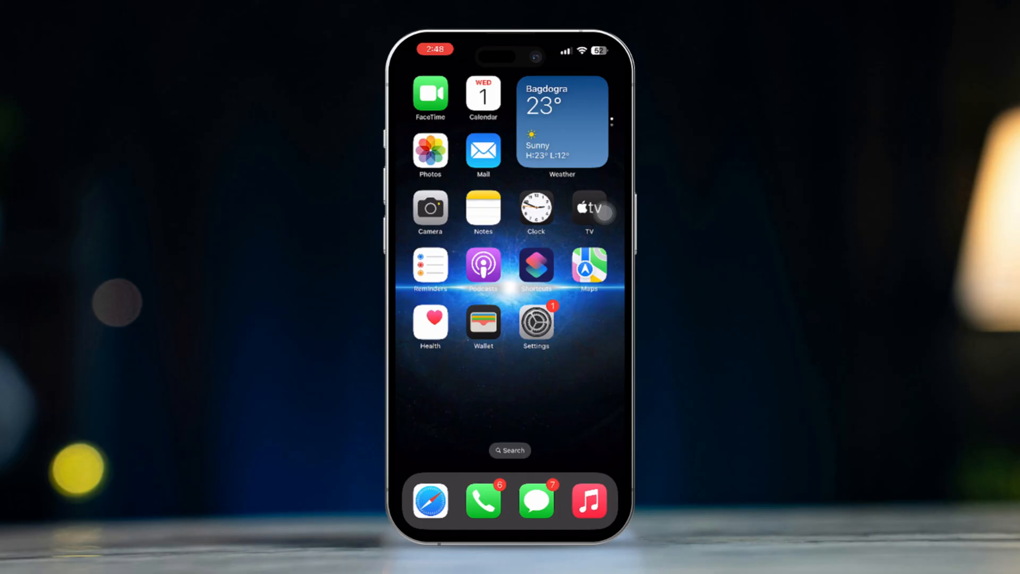
Toggle General > Date & Time 'Set Automatically' off and back on, then return home.
click(536, 322)
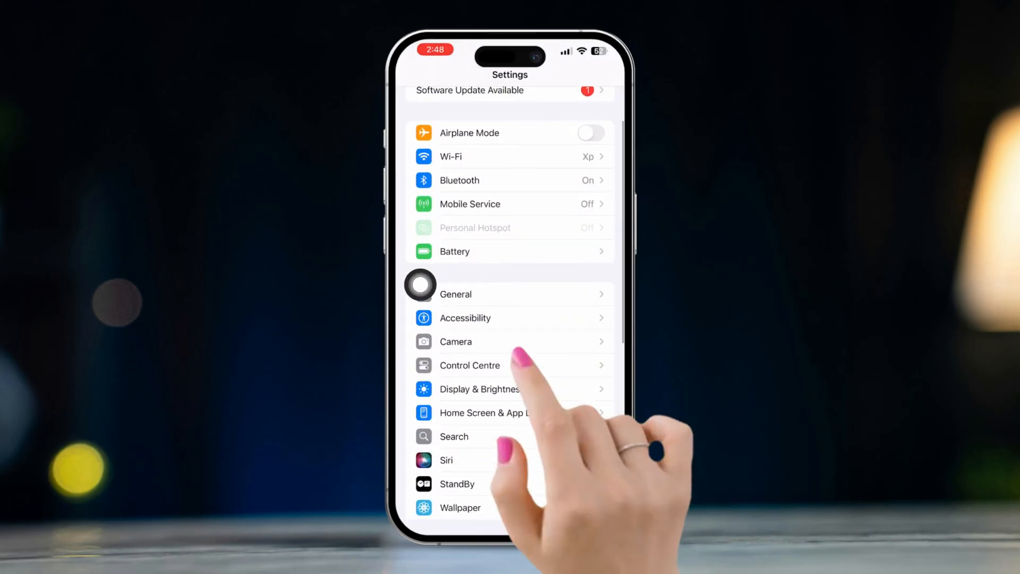
click(455, 293)
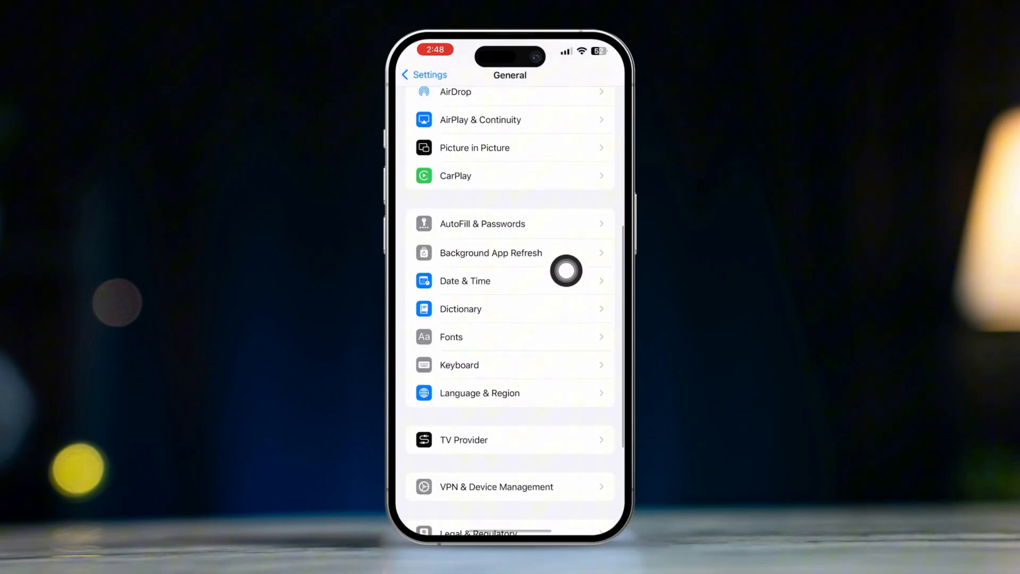
click(465, 280)
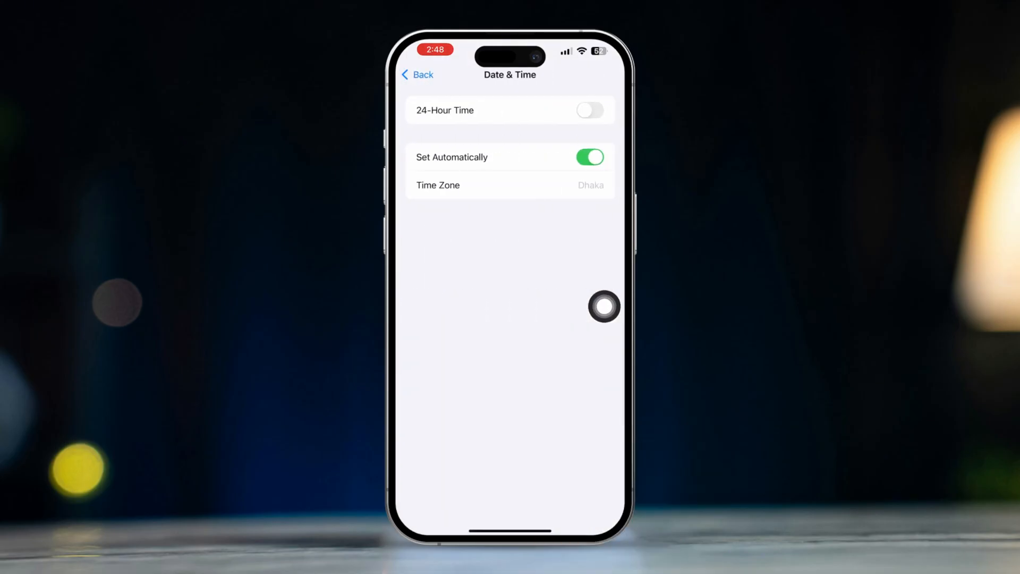
click(589, 157)
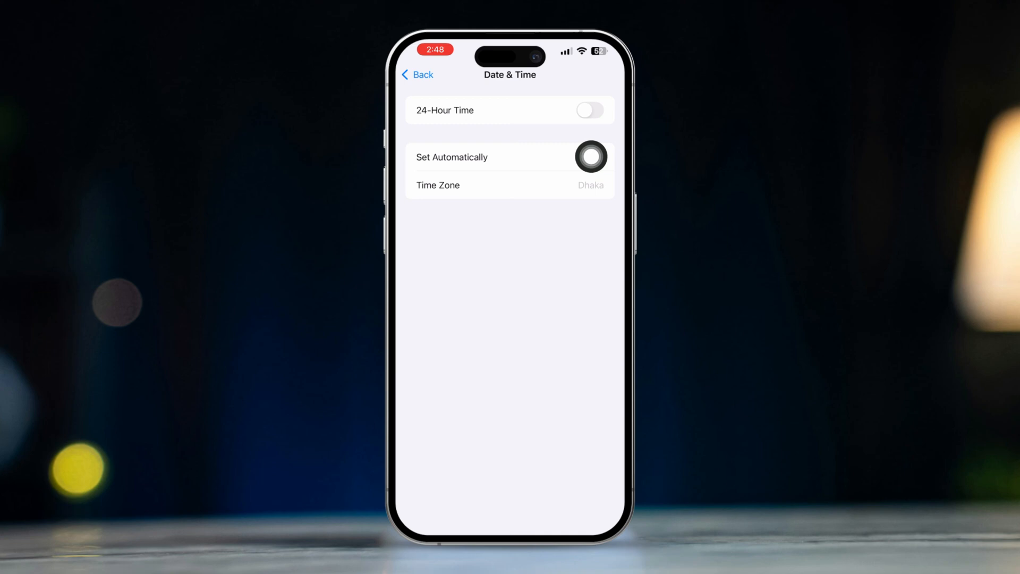
click(590, 157)
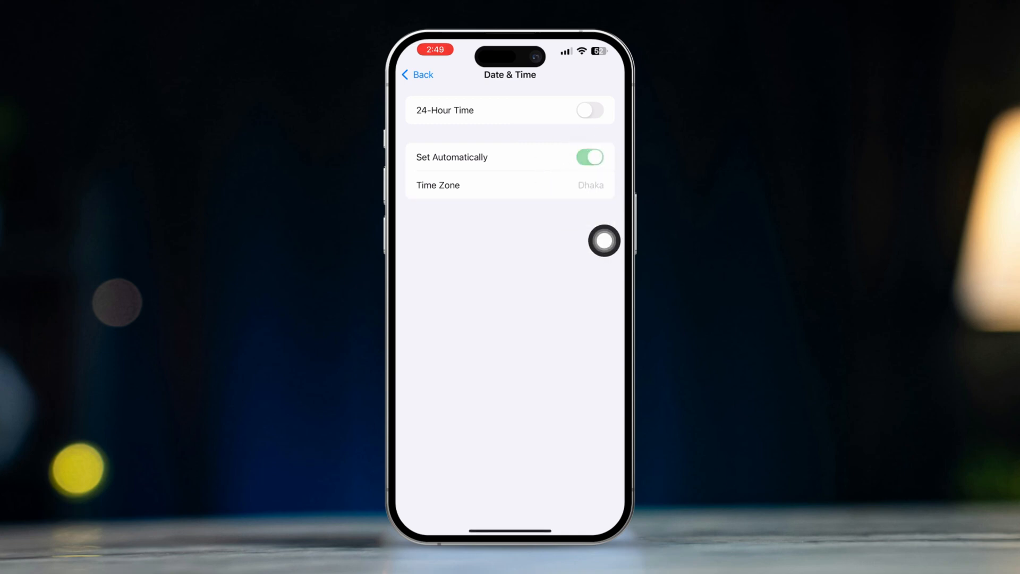
click(418, 74)
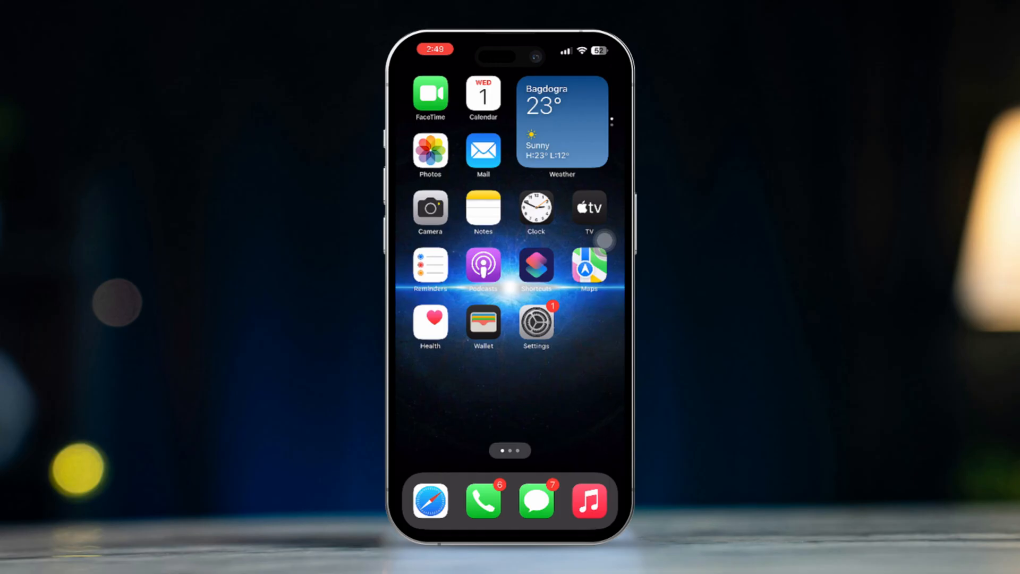
click(536, 324)
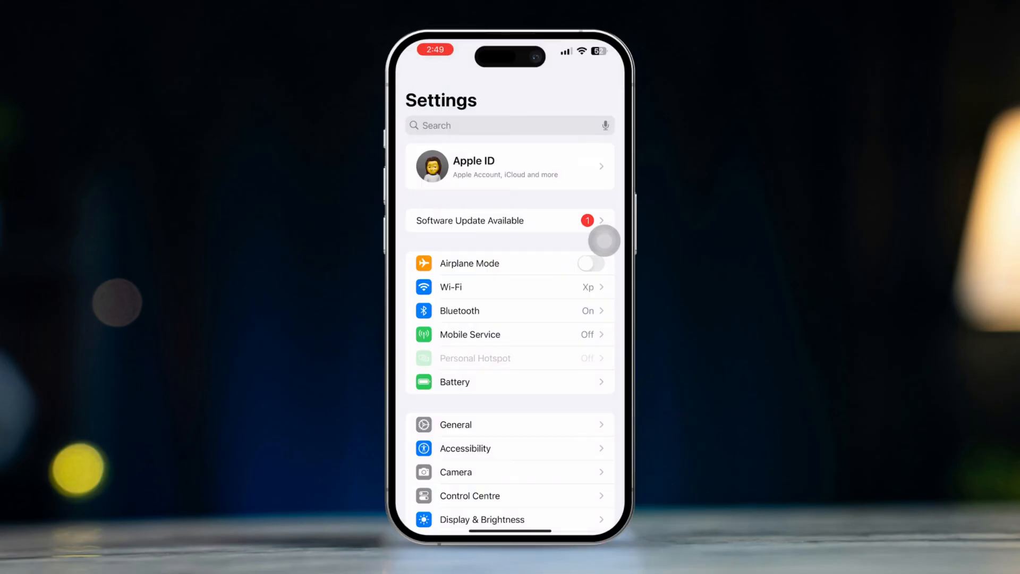
scroll(down, 3)
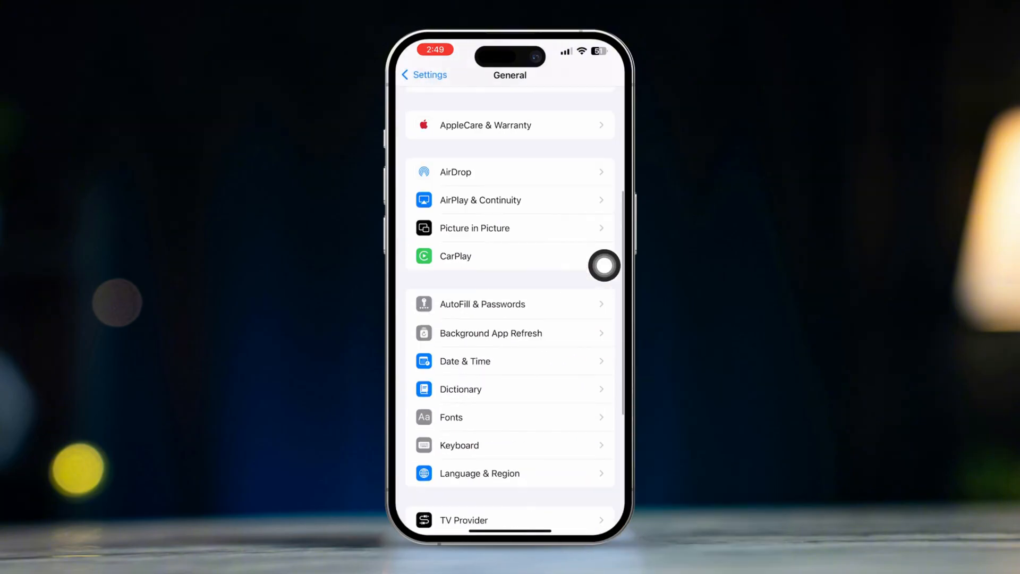
scroll(down, 3)
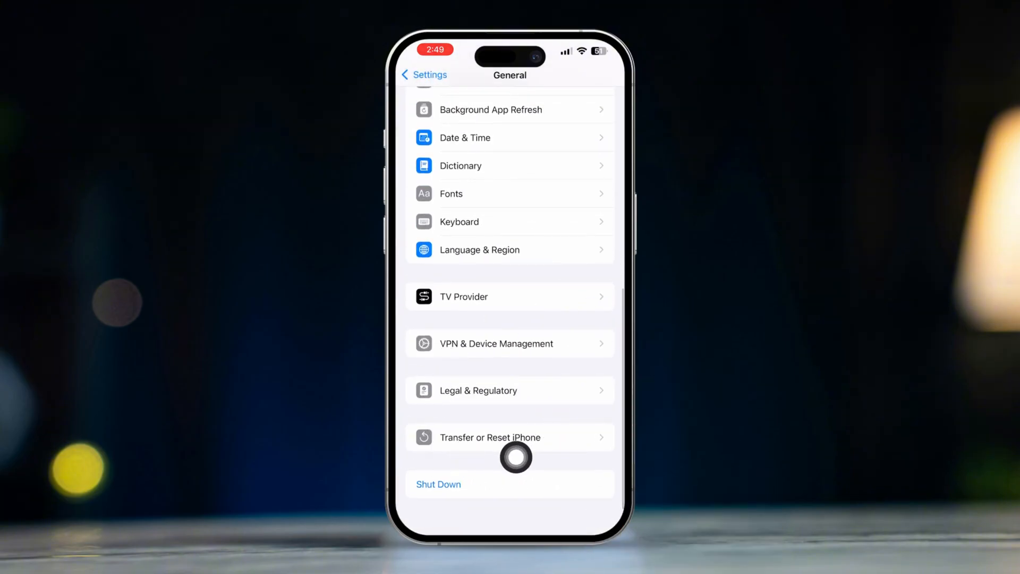
click(510, 437)
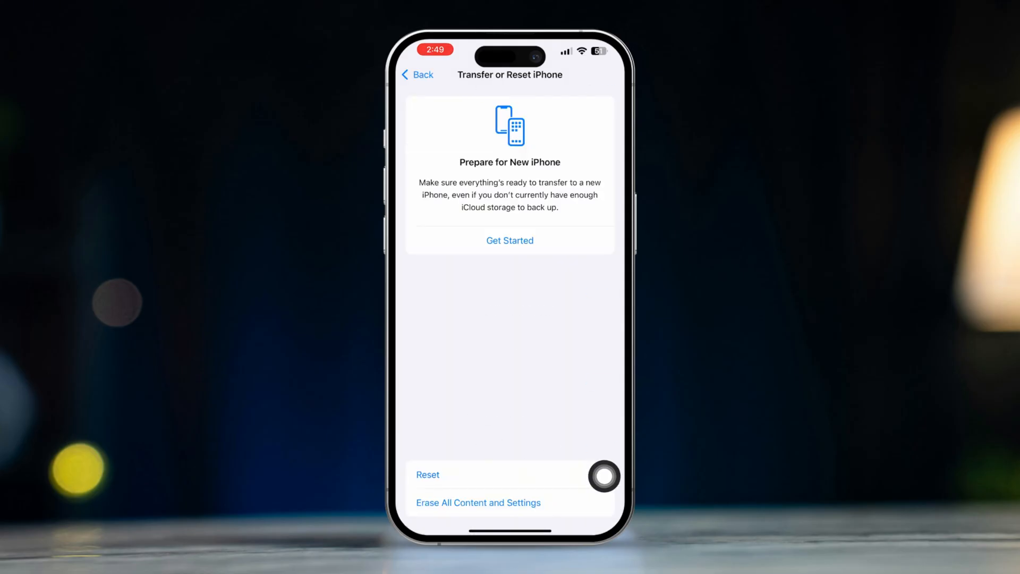
click(427, 475)
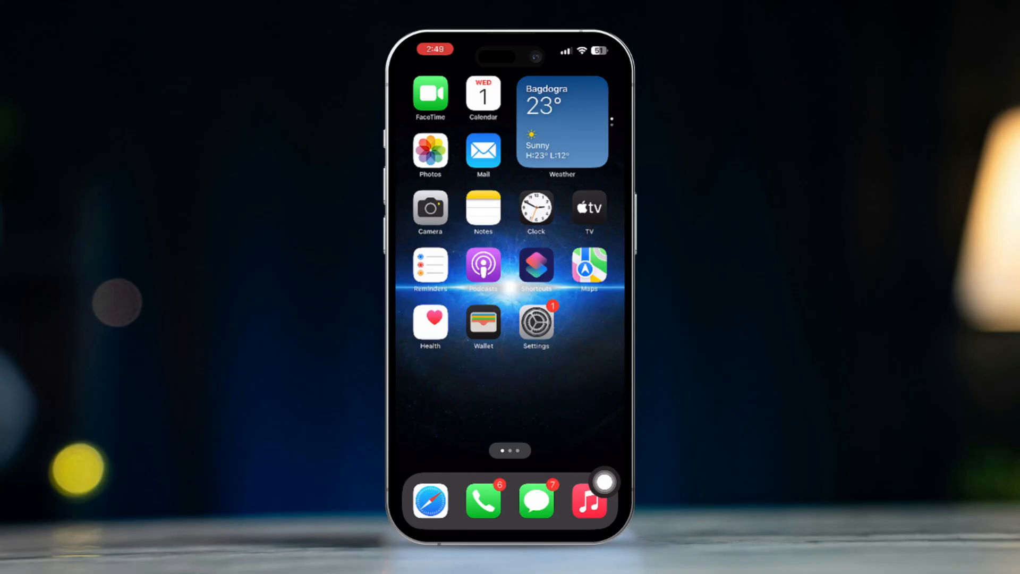
Open Background App Refresh under General settings.
click(536, 322)
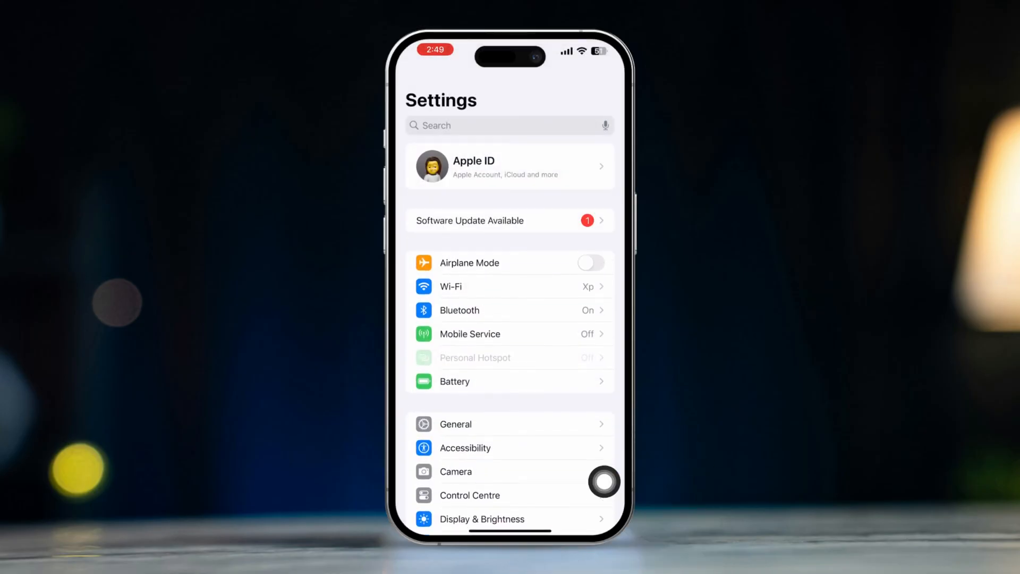
scroll(down, 3)
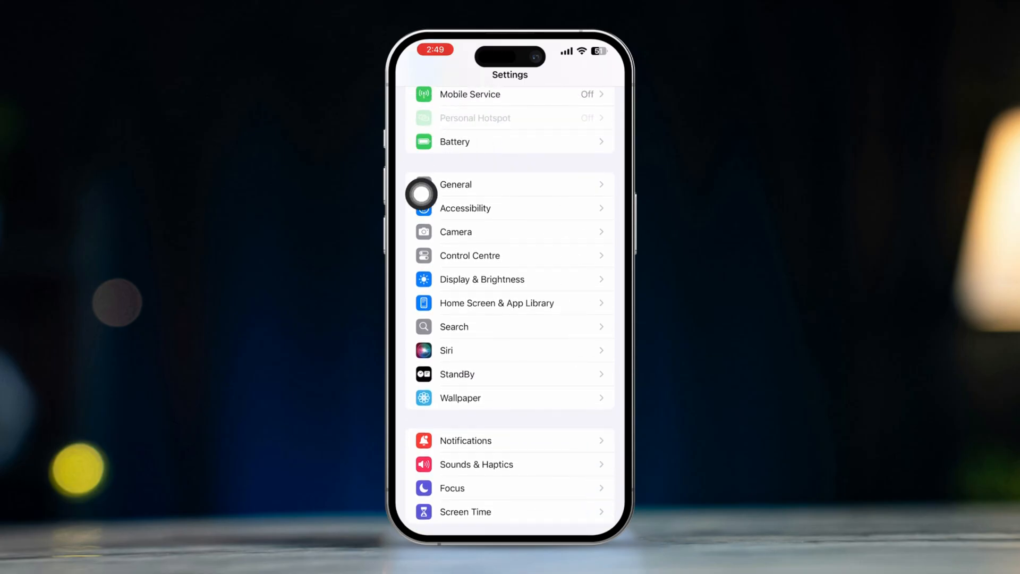
click(455, 185)
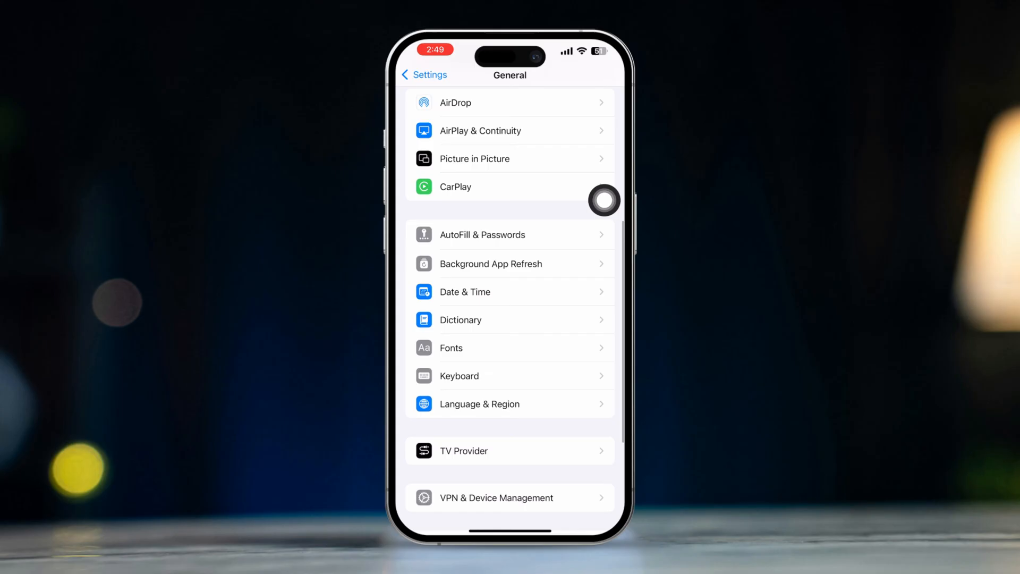
click(490, 263)
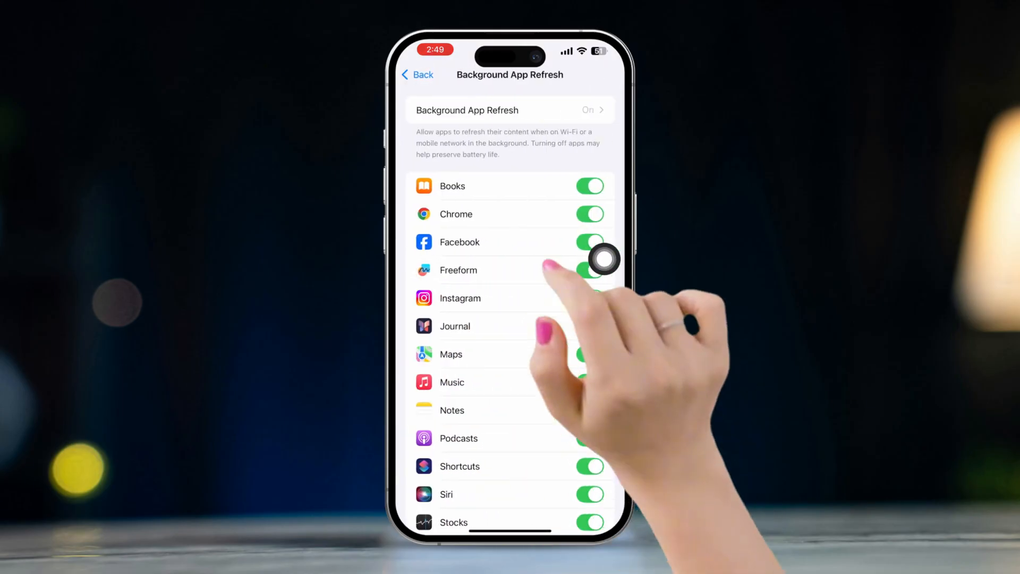
click(509, 110)
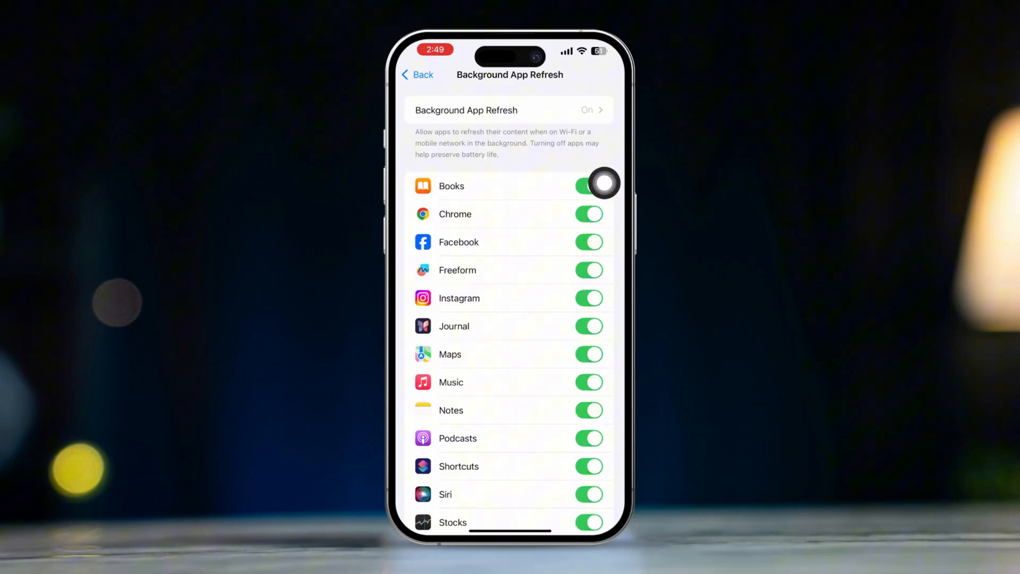
Toggle Maps background refresh off and back on, then return home.
scroll(down, 3)
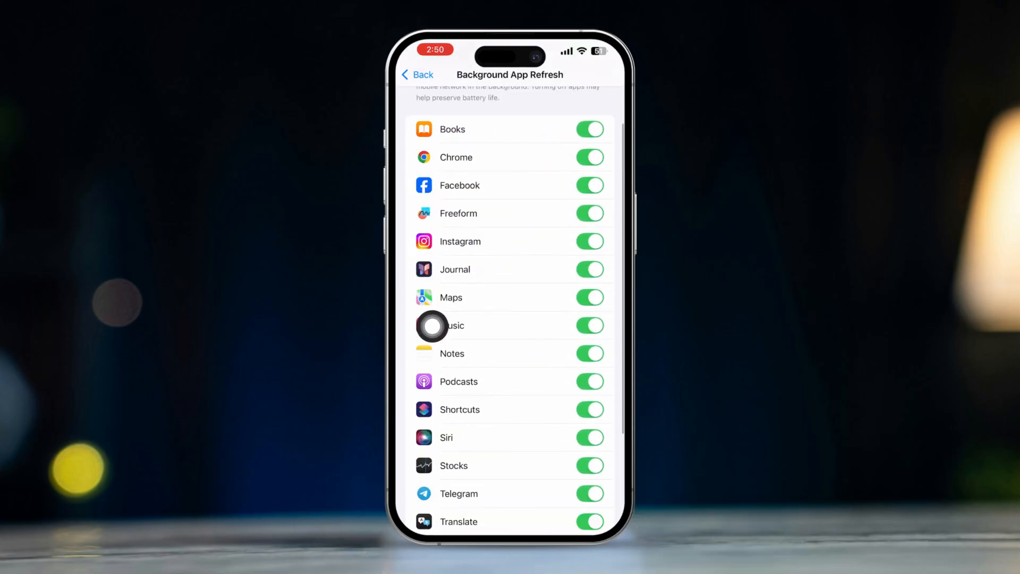
click(590, 297)
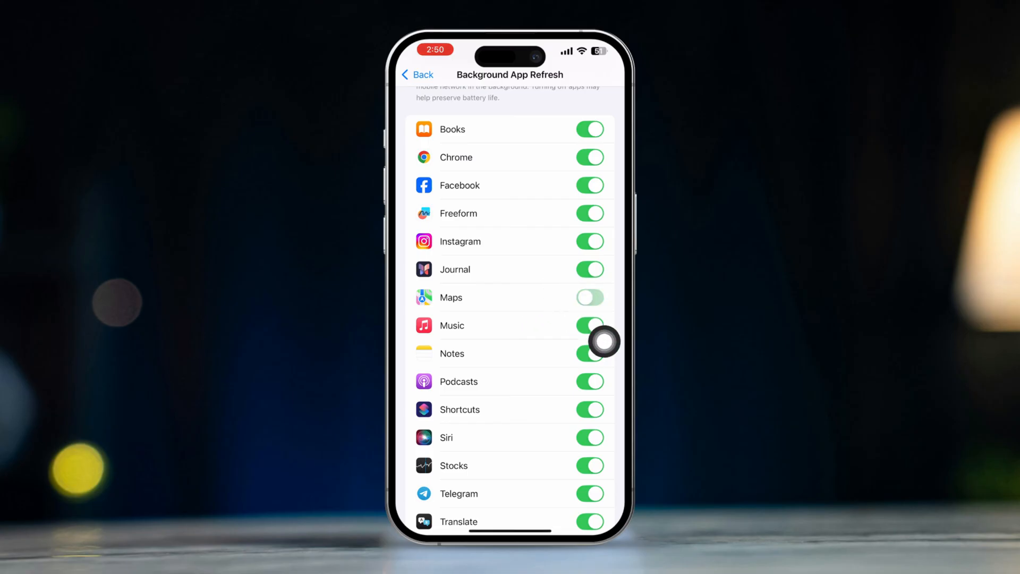
click(589, 298)
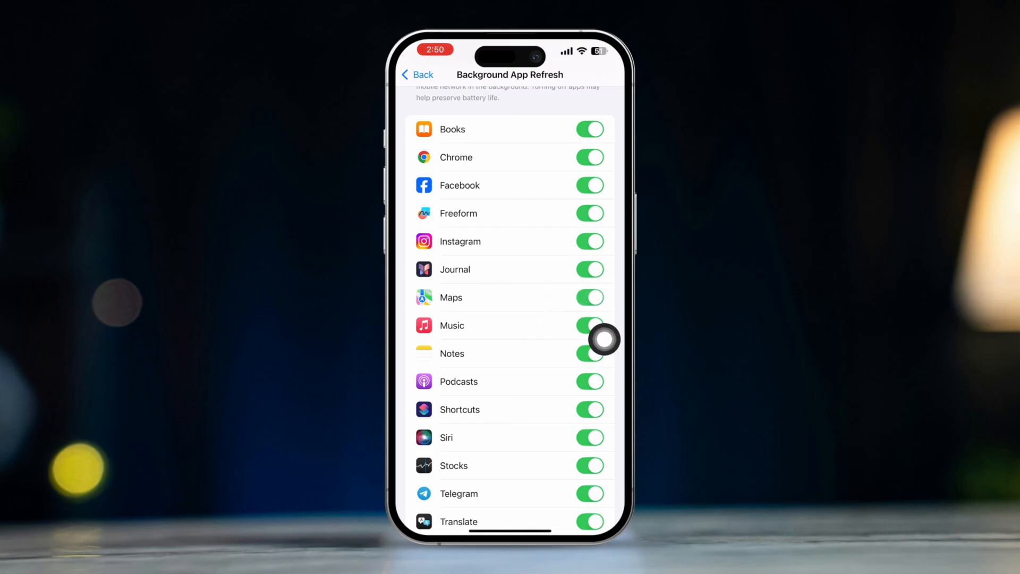
click(418, 74)
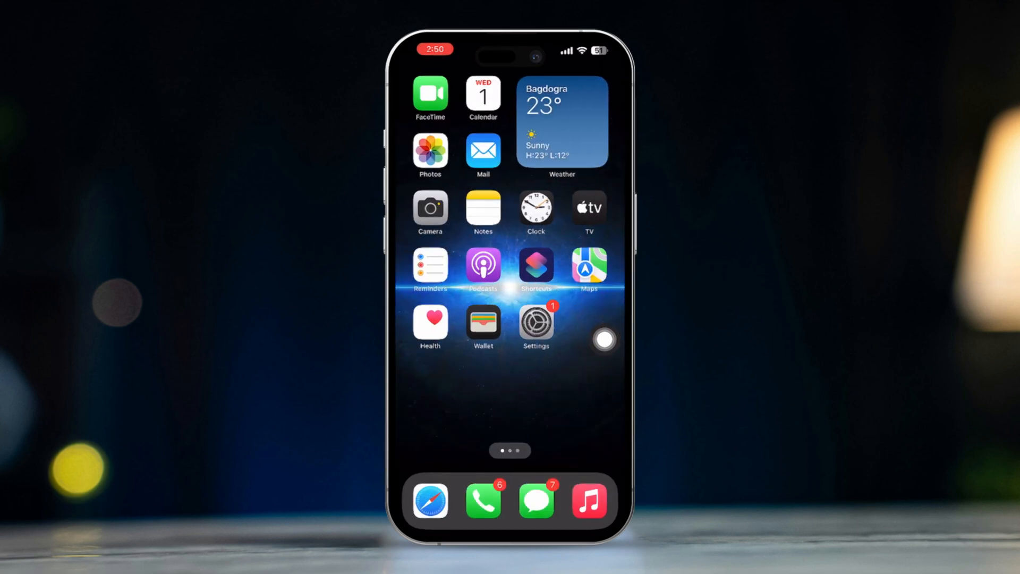
Offload Maps from iPhone Storage, keeping its data, then tap Reinstall App.
click(535, 324)
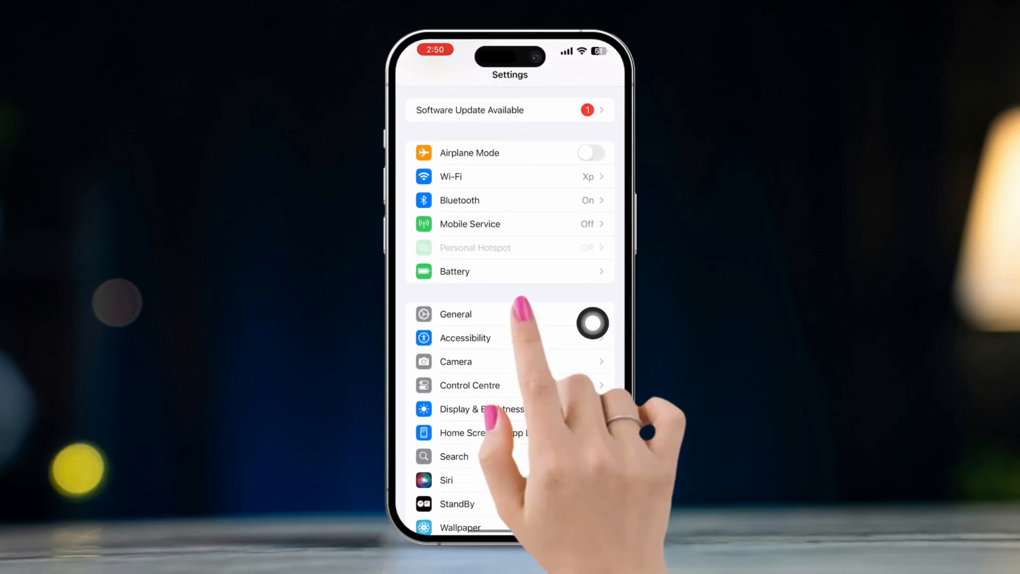
click(455, 314)
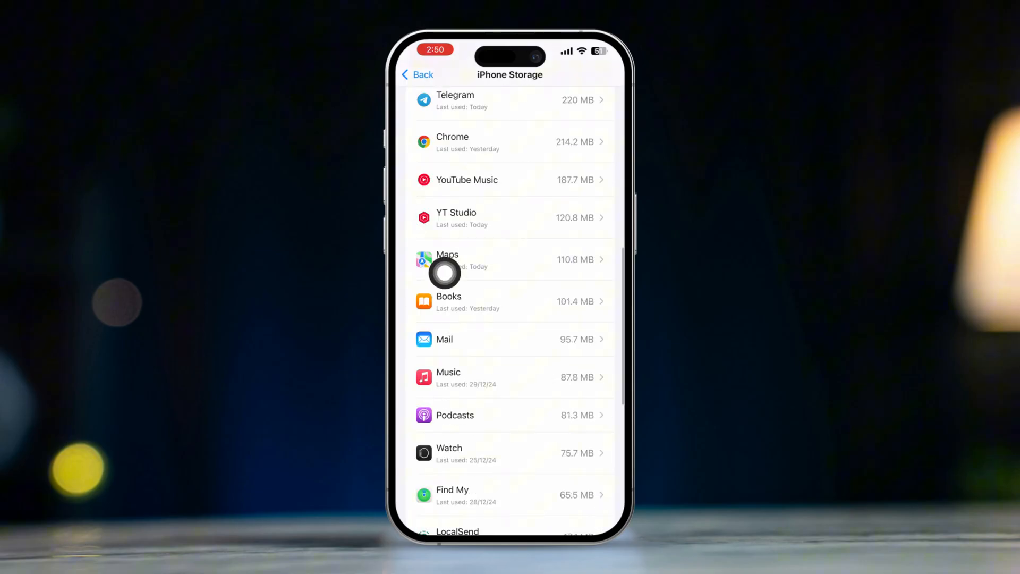
click(512, 260)
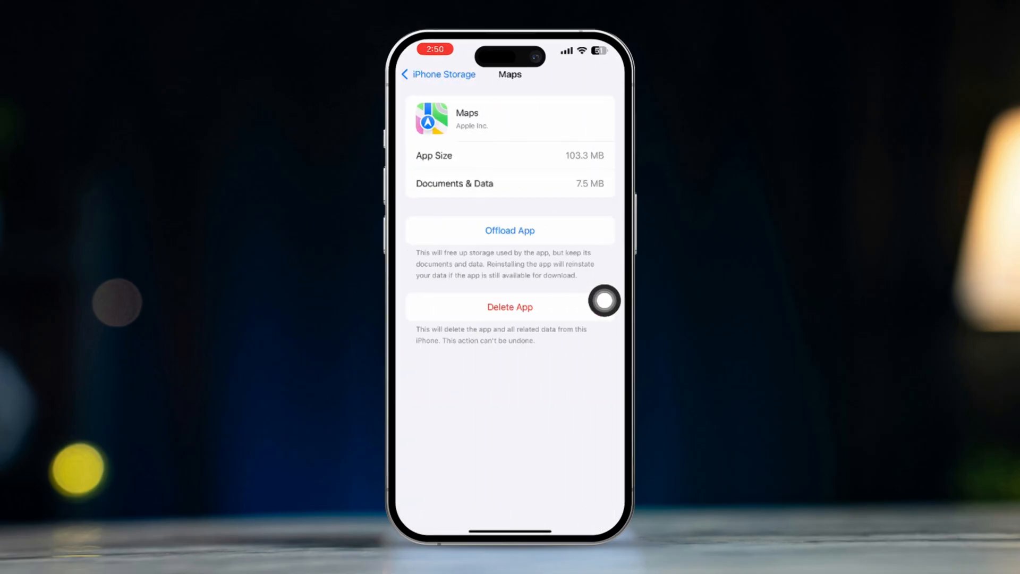
click(510, 231)
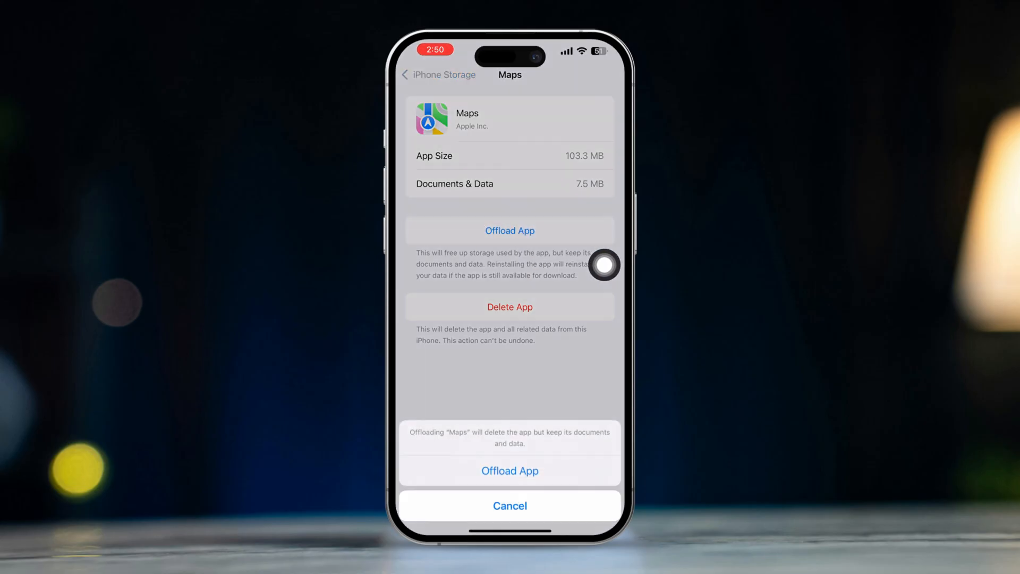
click(510, 506)
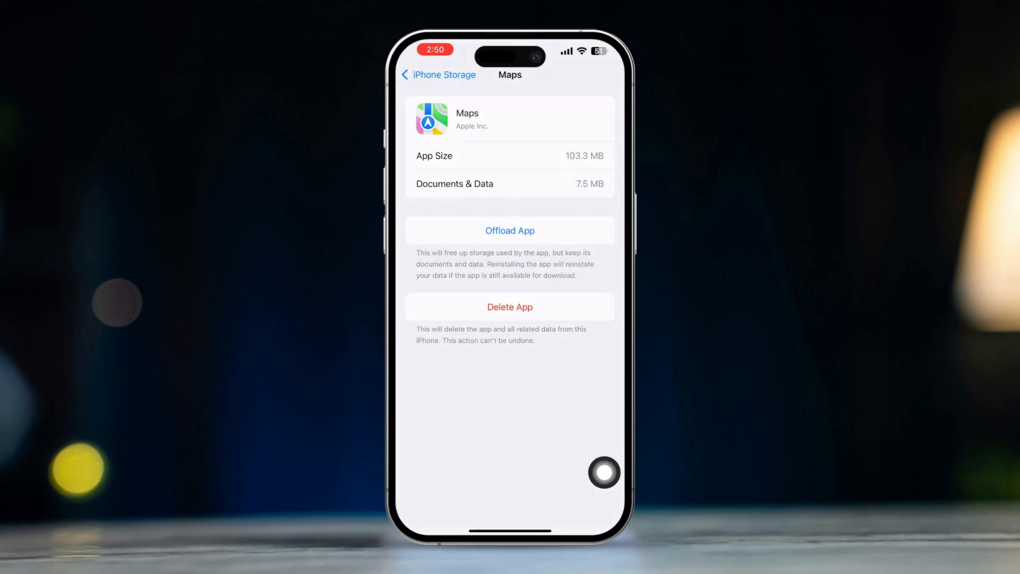
click(510, 230)
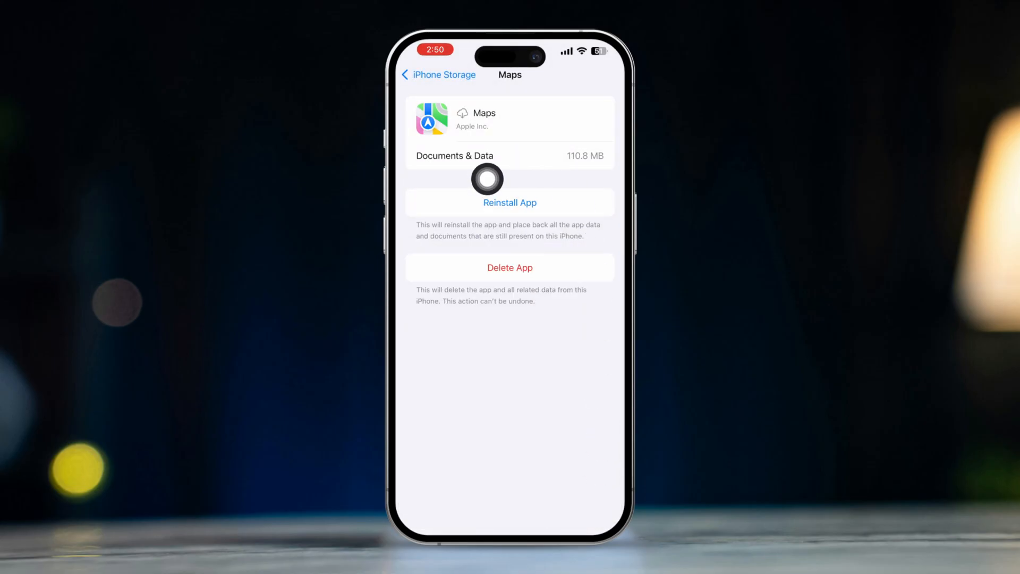
click(510, 203)
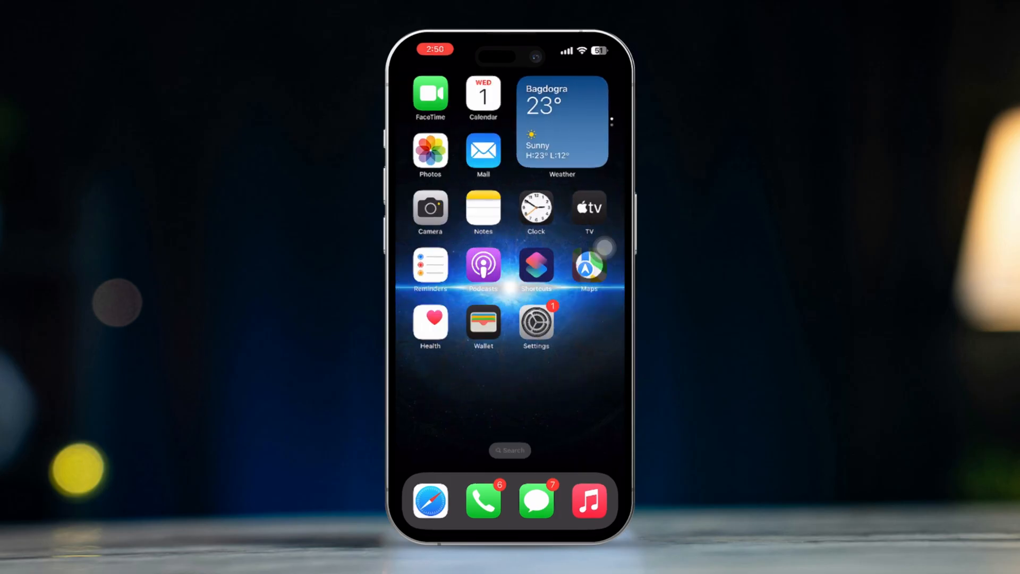
Open General > Software Update to check for an iOS update, then swipe home.
click(535, 322)
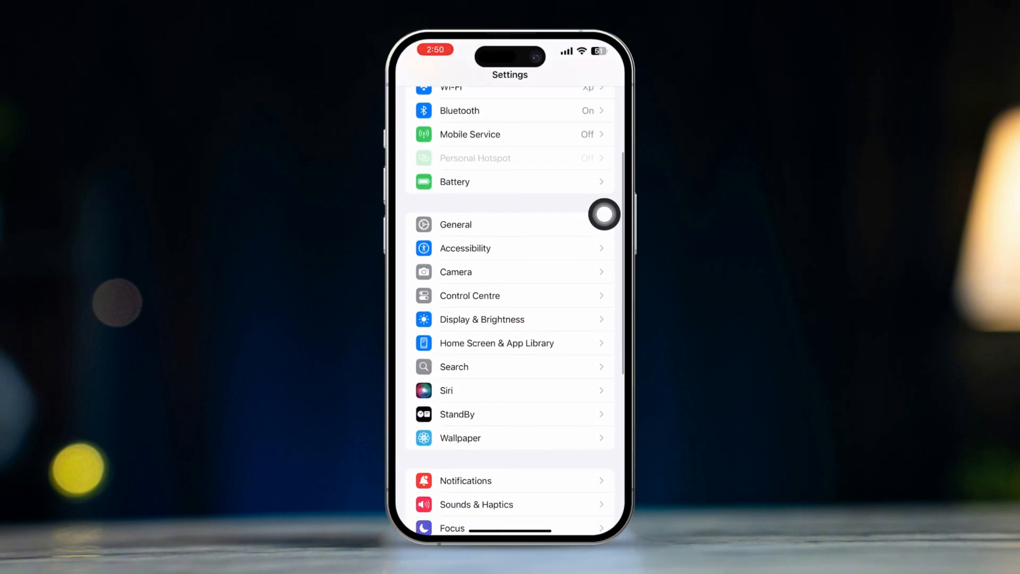
click(455, 225)
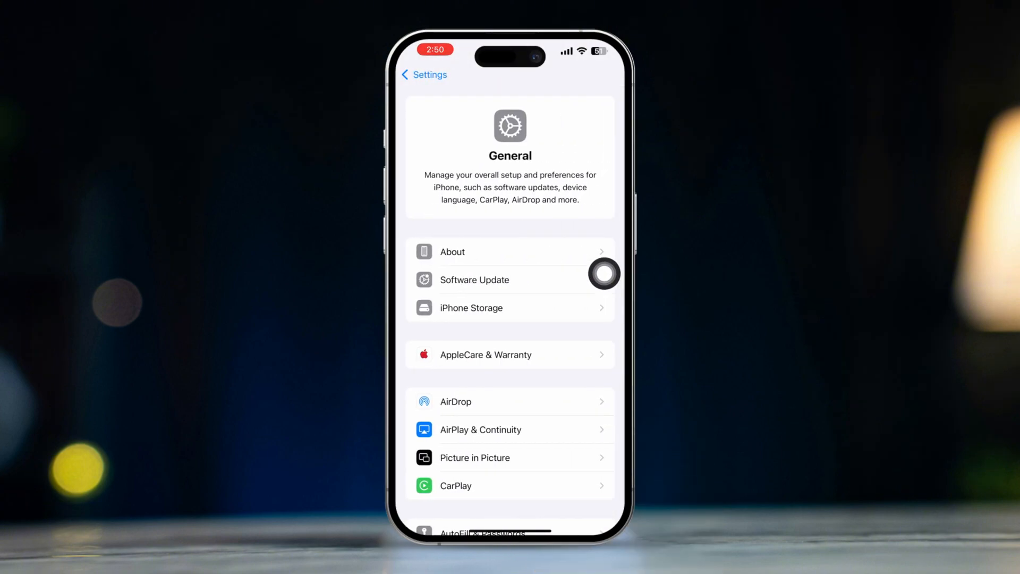
click(473, 279)
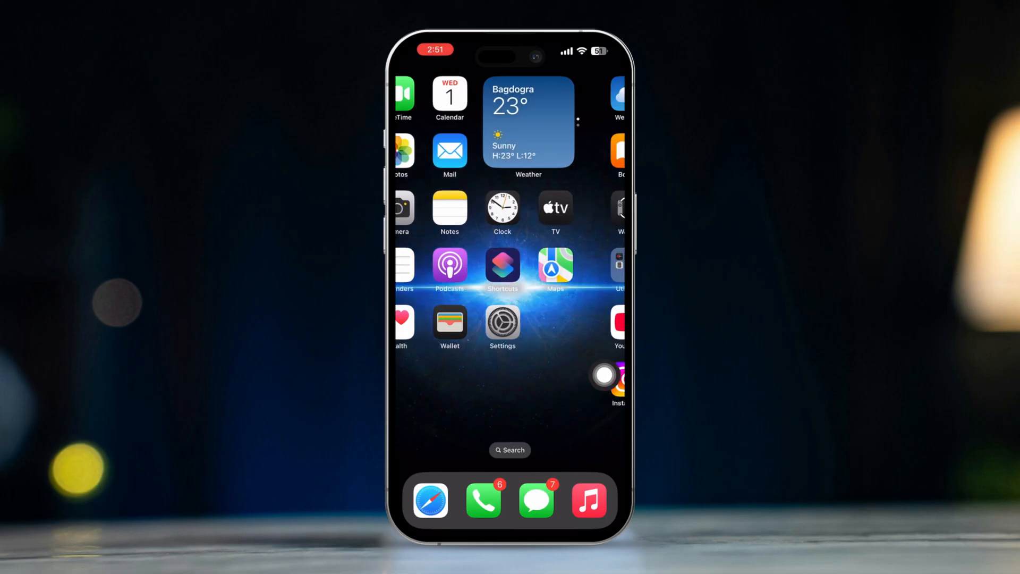
scroll(left, 3)
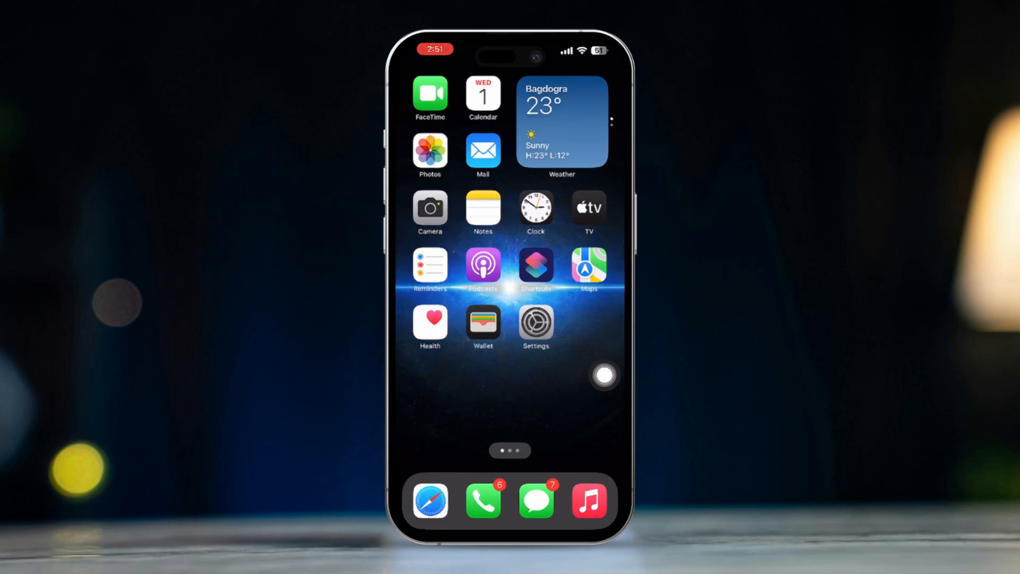